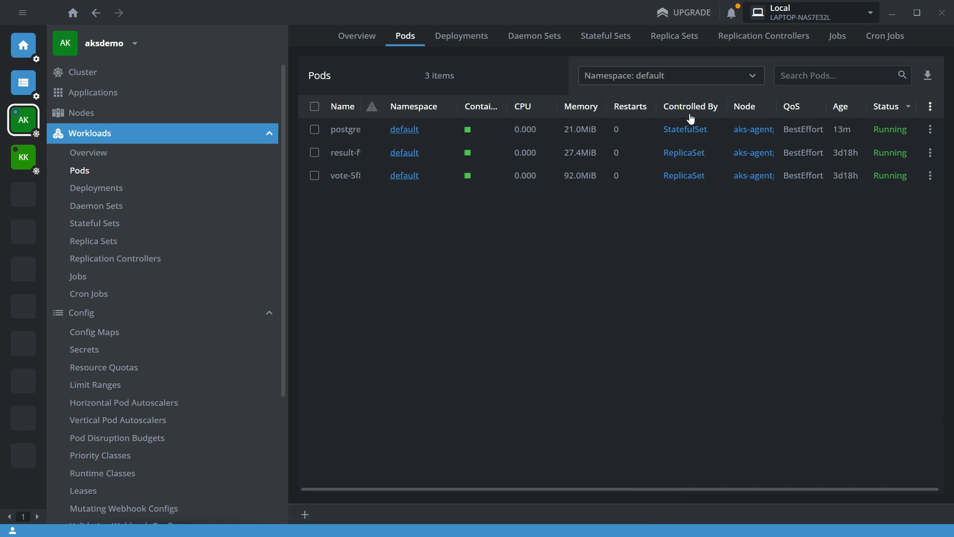
mouse_move(44, 45)
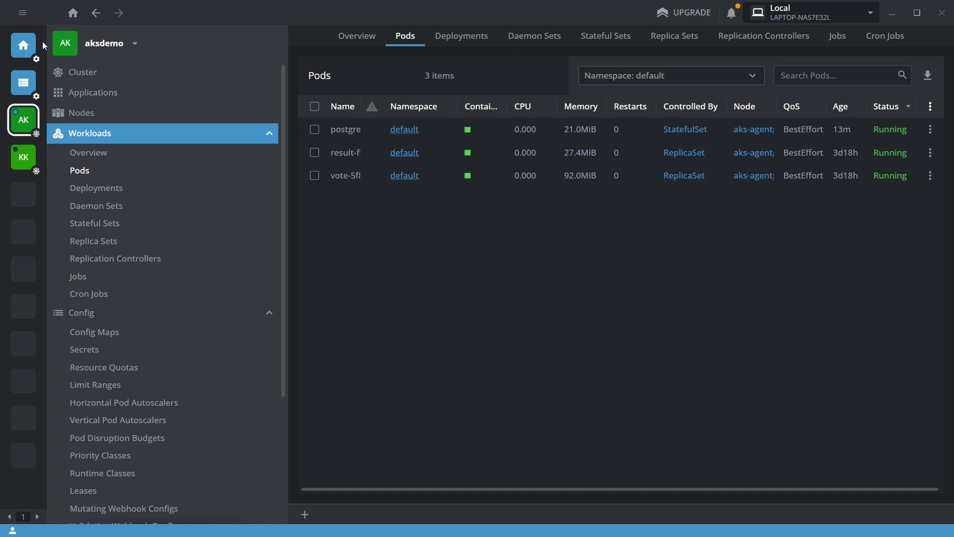
mouse_move(257, 157)
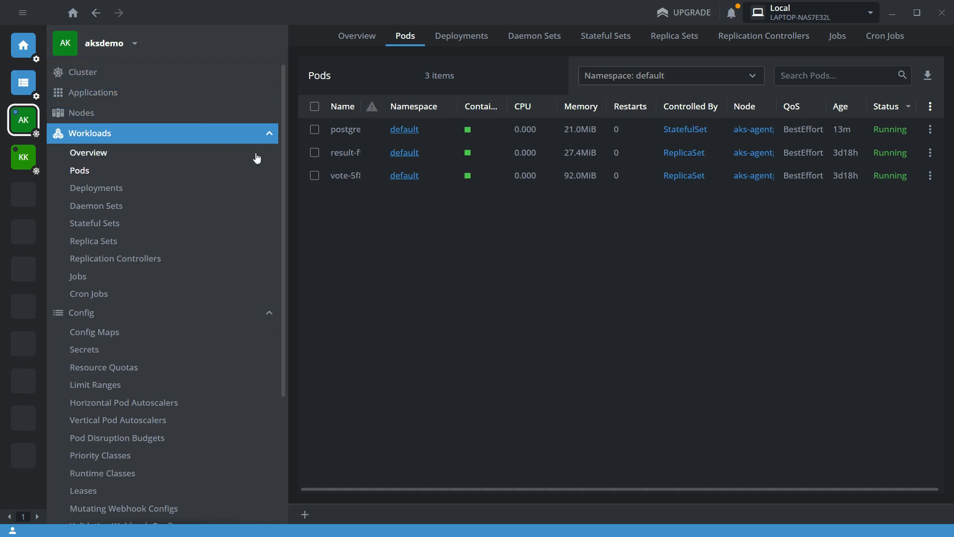
mouse_move(338, 102)
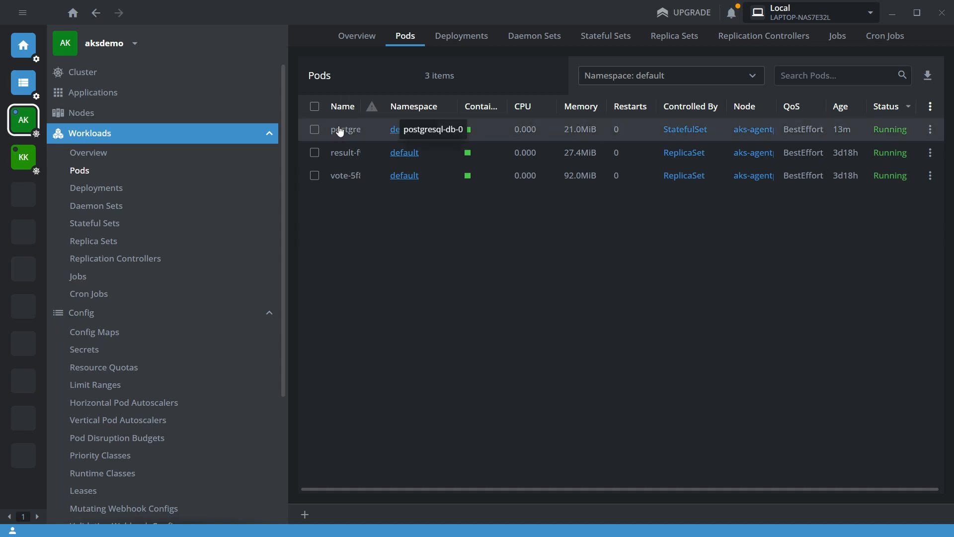
Step: Select the postgresql-db-0 pod and start a Pod Shell session in it
left_click(346, 129)
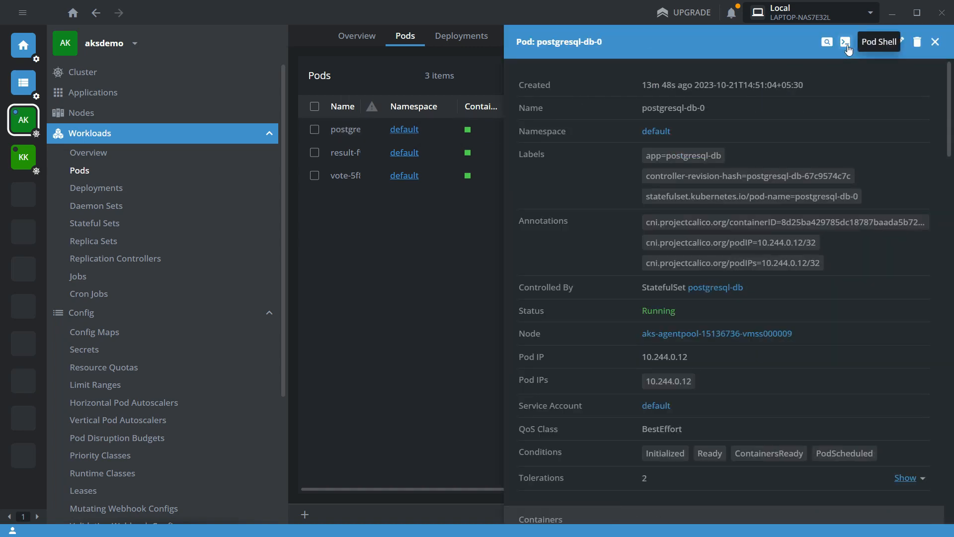
left_click(845, 41)
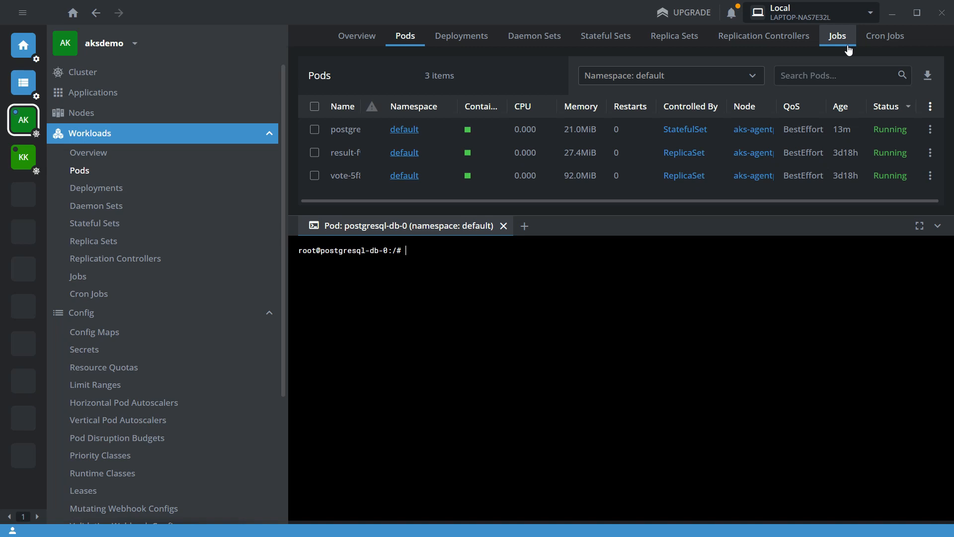
Step: Run pg_dump -h localhost -U postgres postgres > /var/backups/21oct2023.sql in the pod shell
type("p")
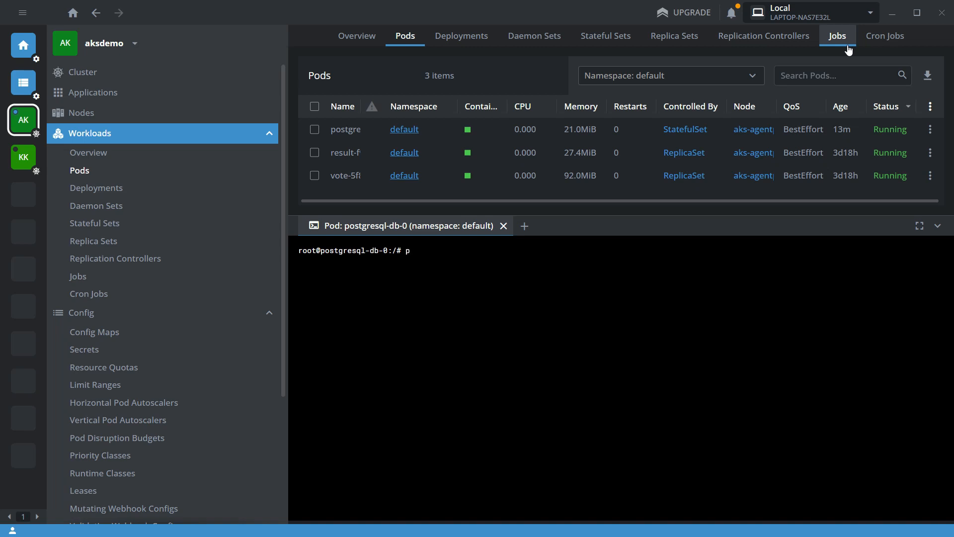
type("g")
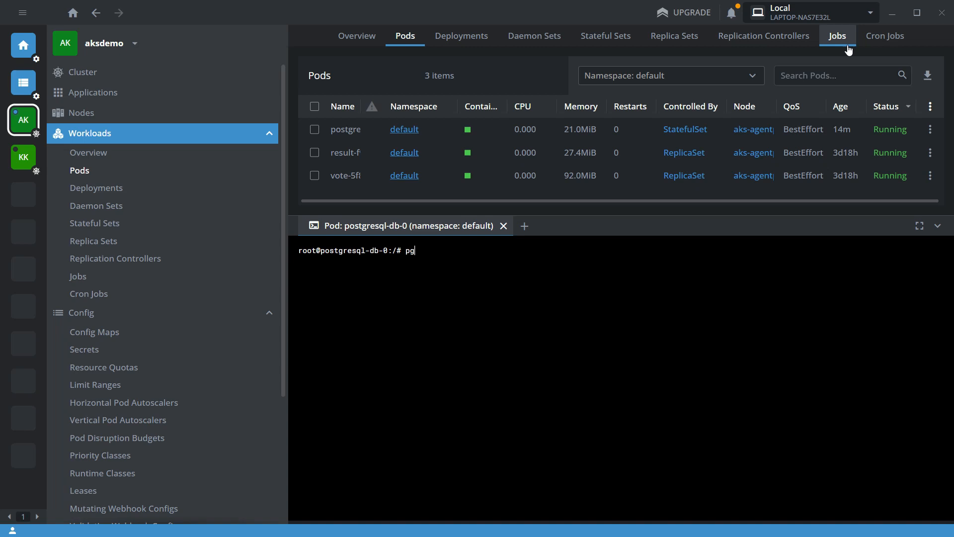
type("_dump")
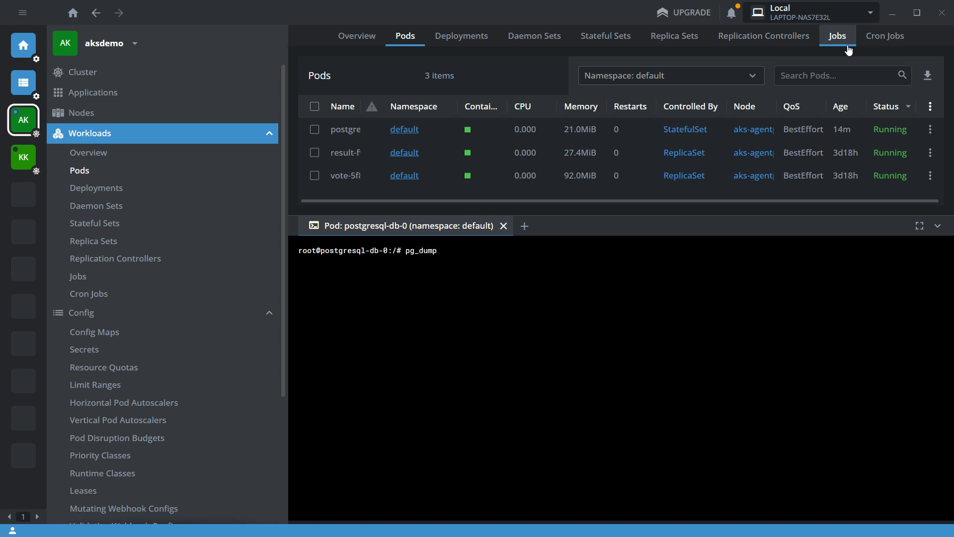
type("-h loc")
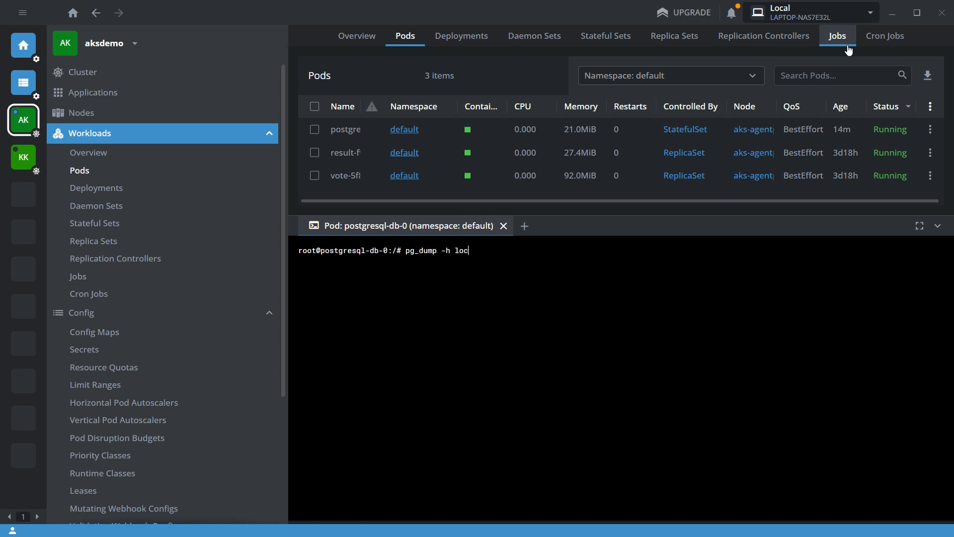
type("alhost =")
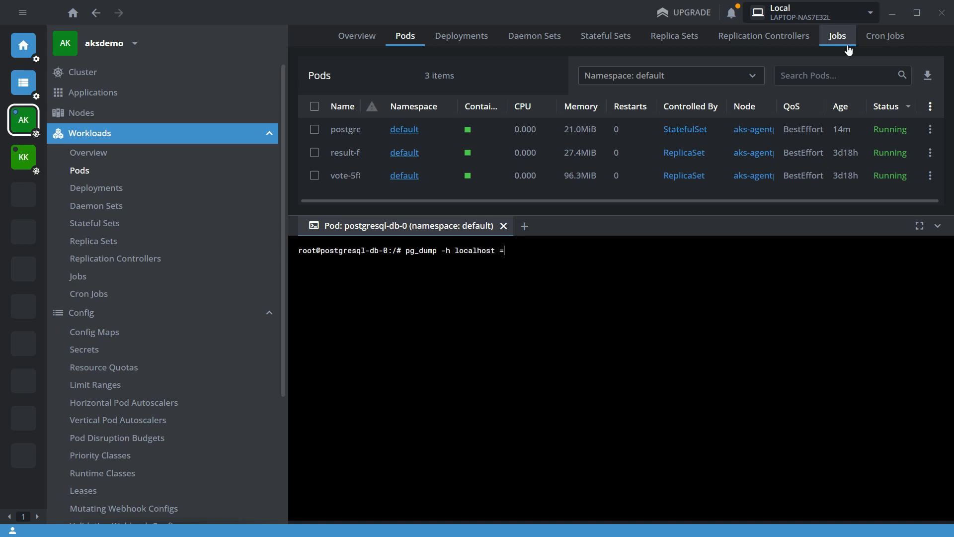
type("-U")
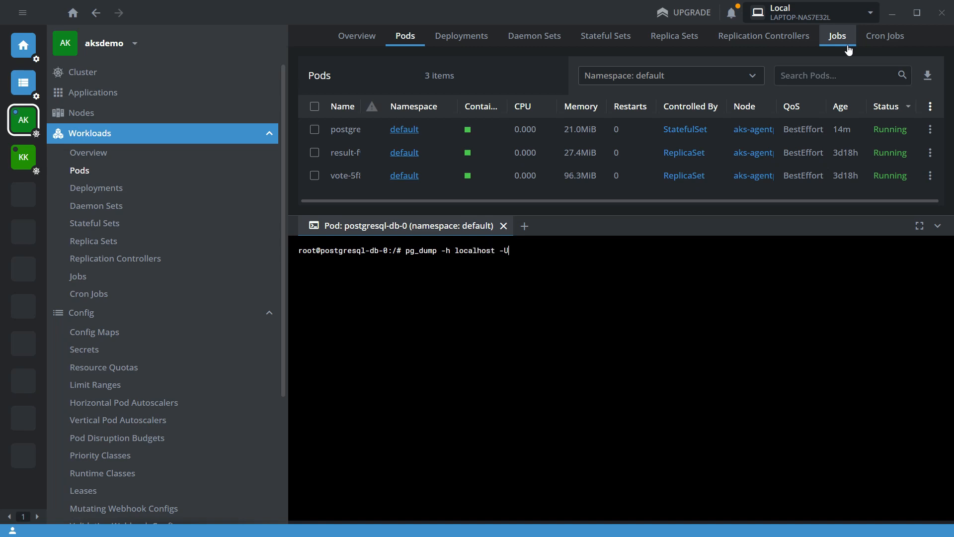
type("postgres p")
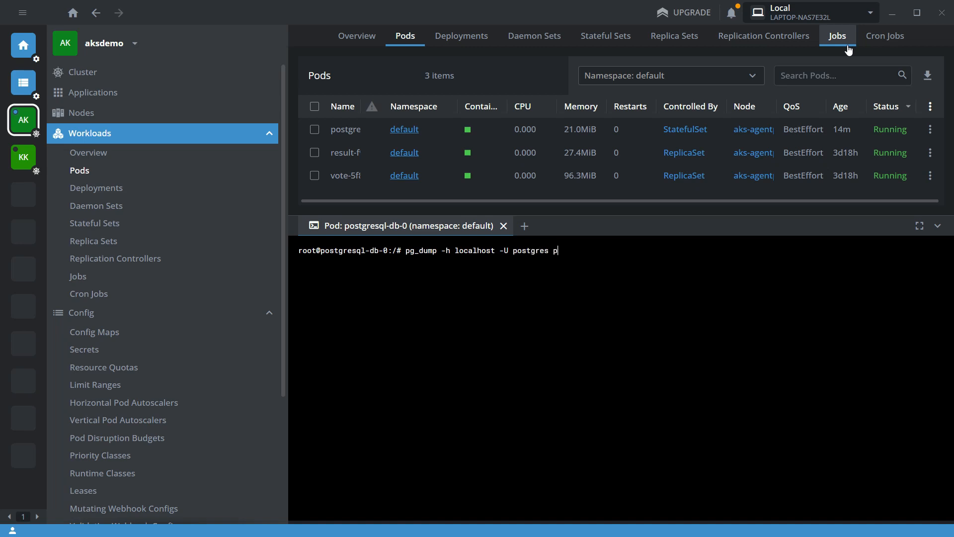
type("ostgres")
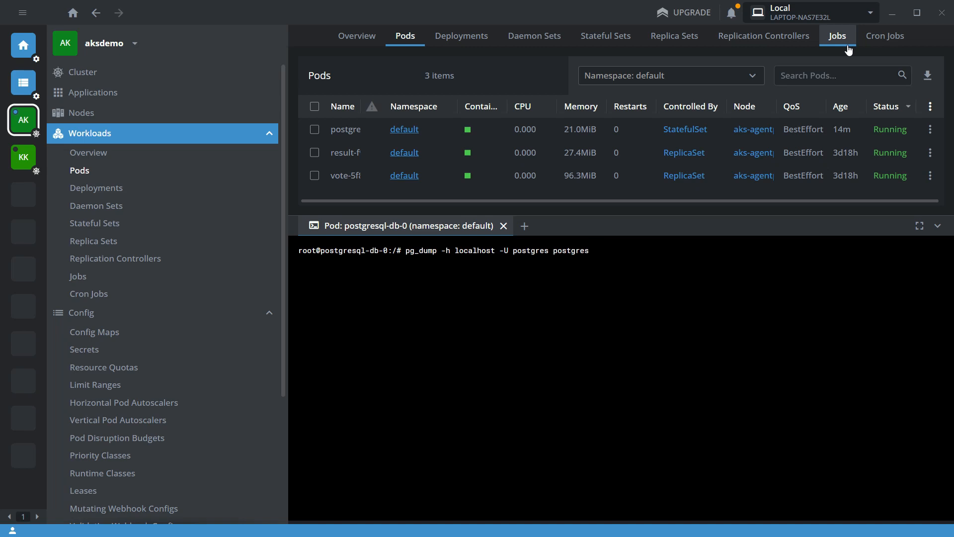
type(">")
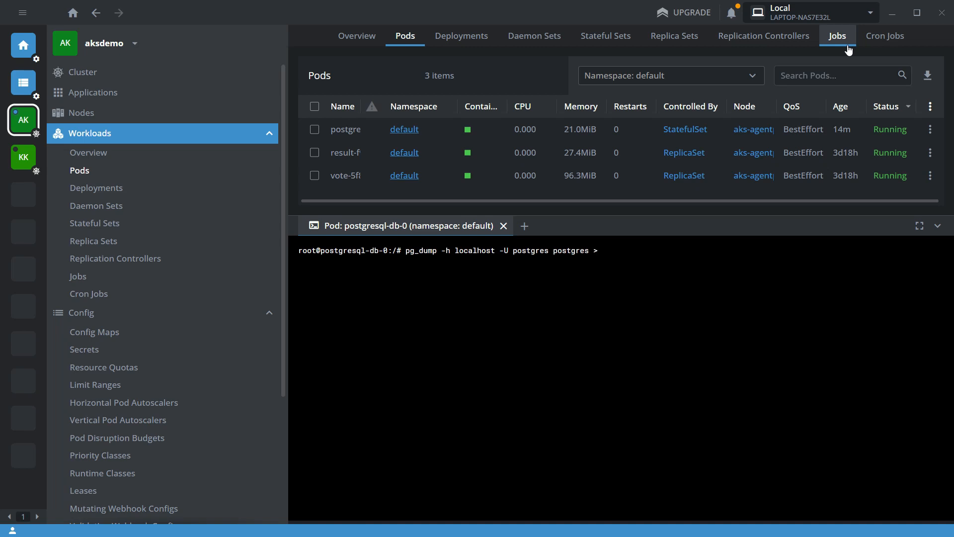
type("/var/ba")
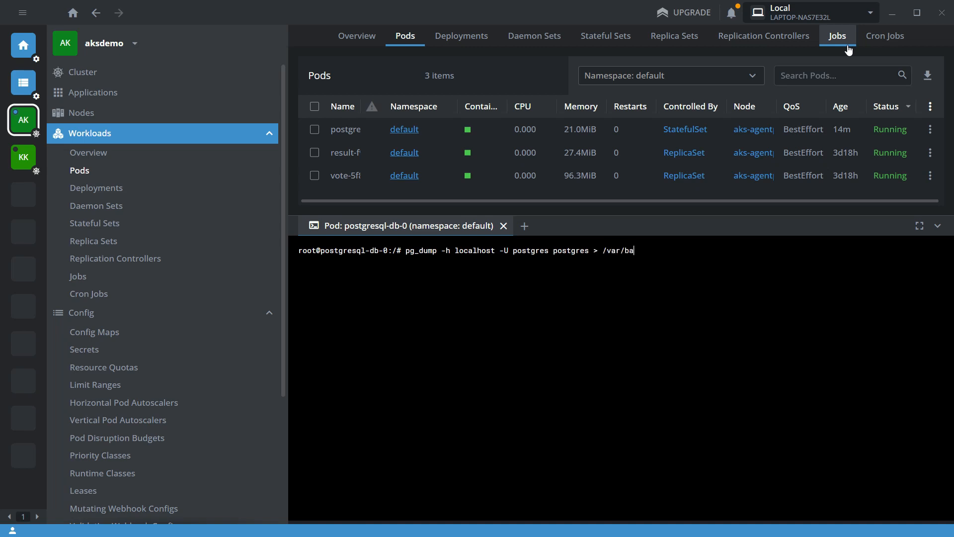
type("ckups/")
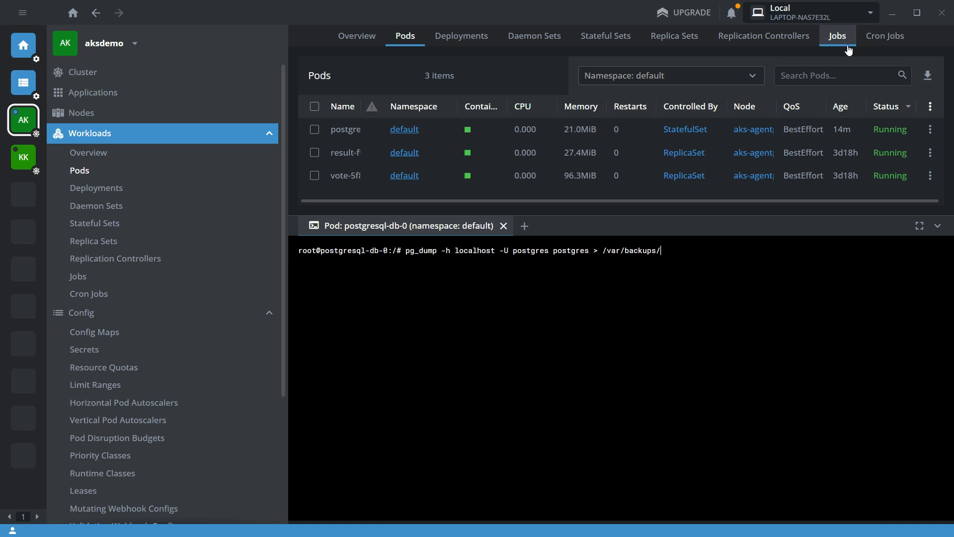
type("1")
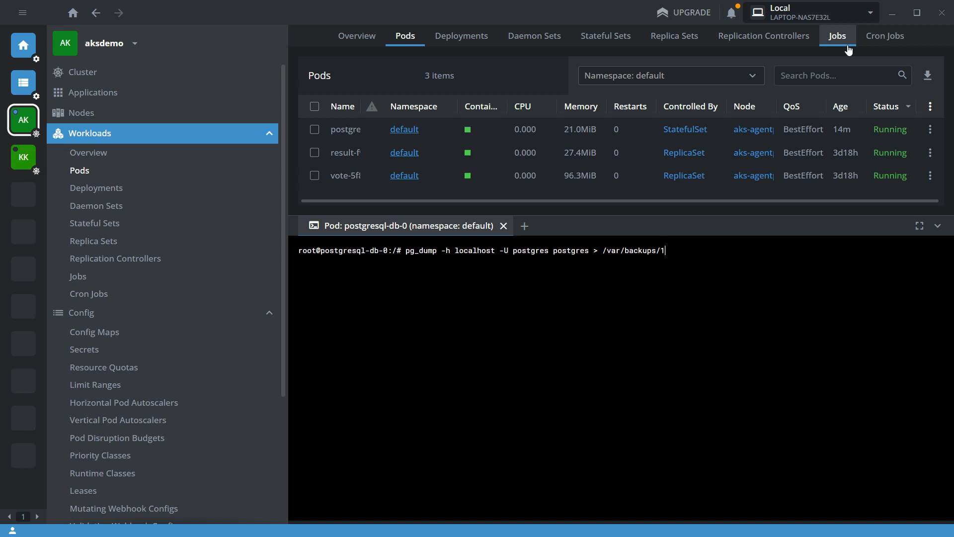
type("o")
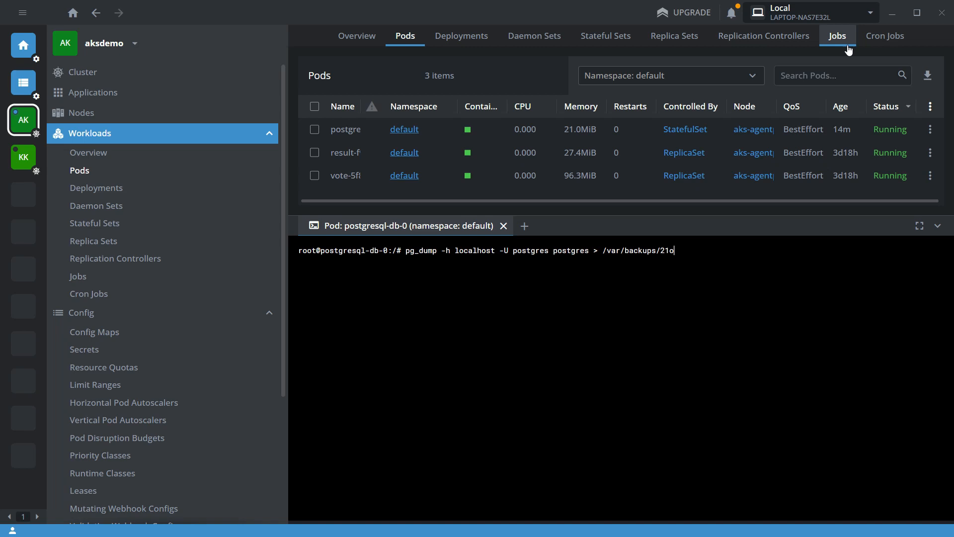
type("ct2023")
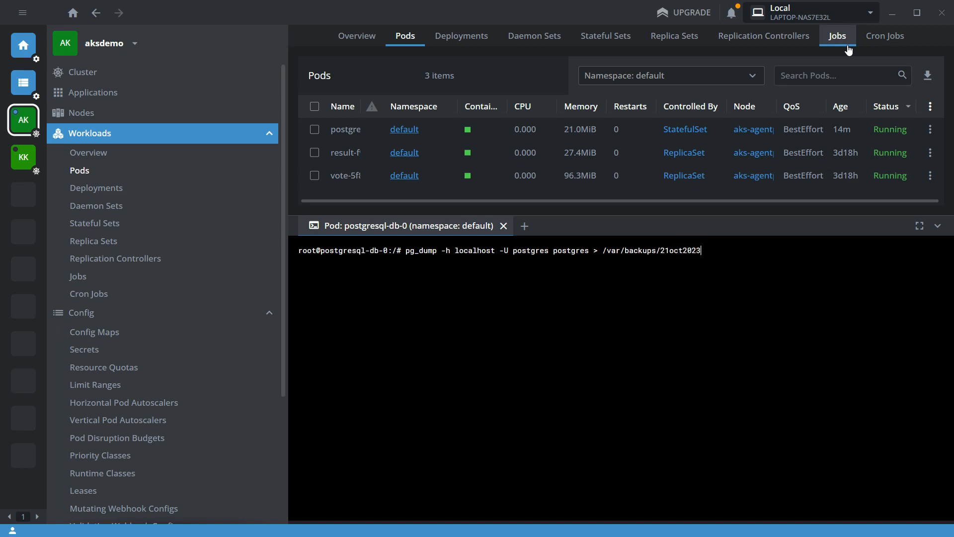
type(".bak")
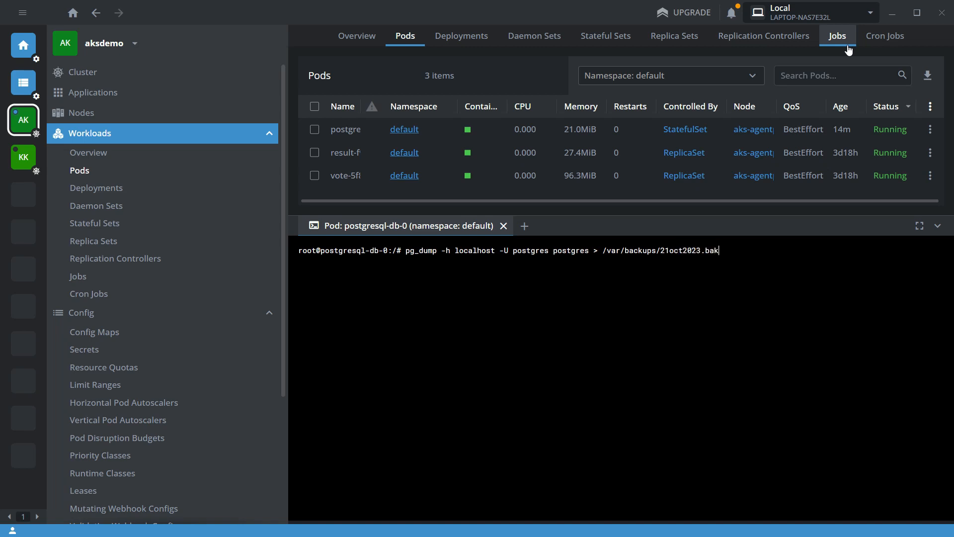
type(".sq")
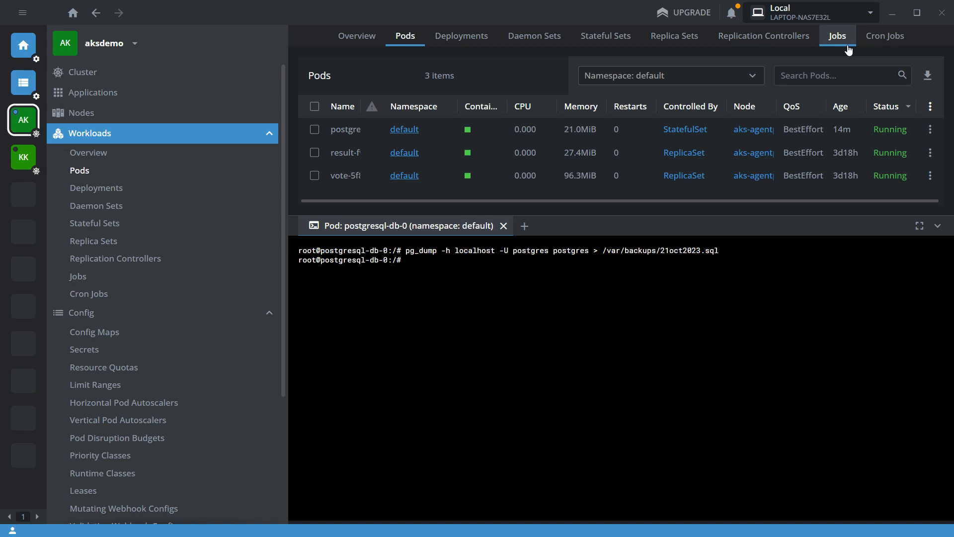
Step: List /var/backups/ to confirm 21oct2023.sql was created
type("ls /var/")
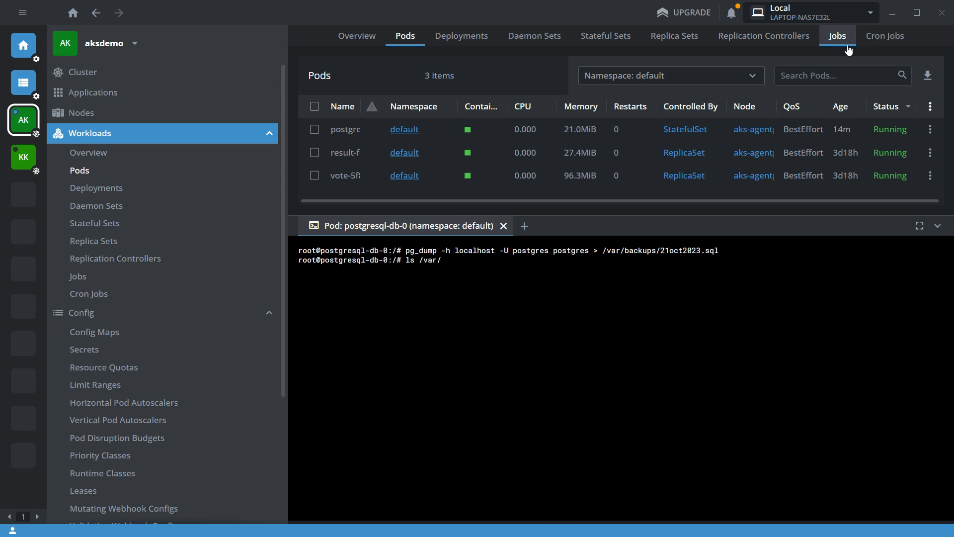
type("backups/")
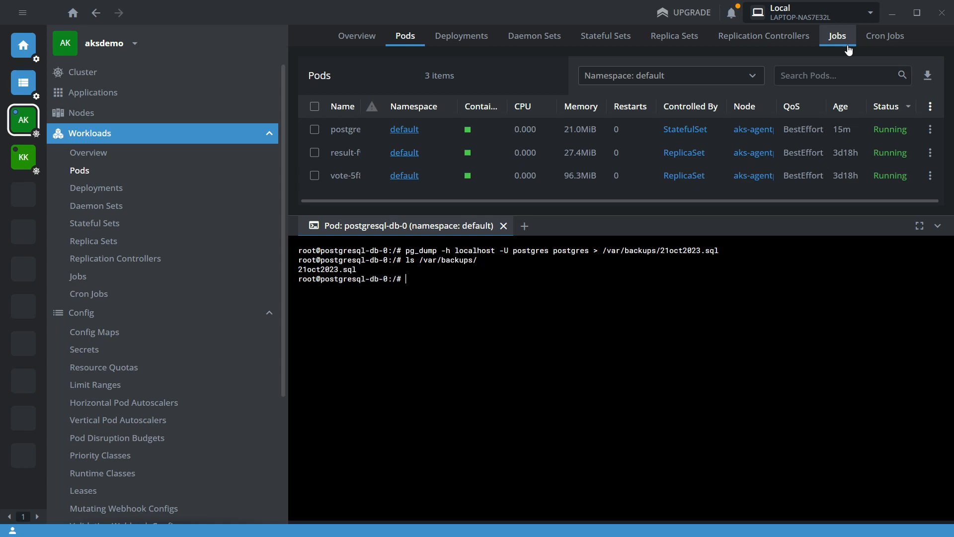
Step: Start psql -U postgres and list relations with \dt, showing the test table
type("psql")
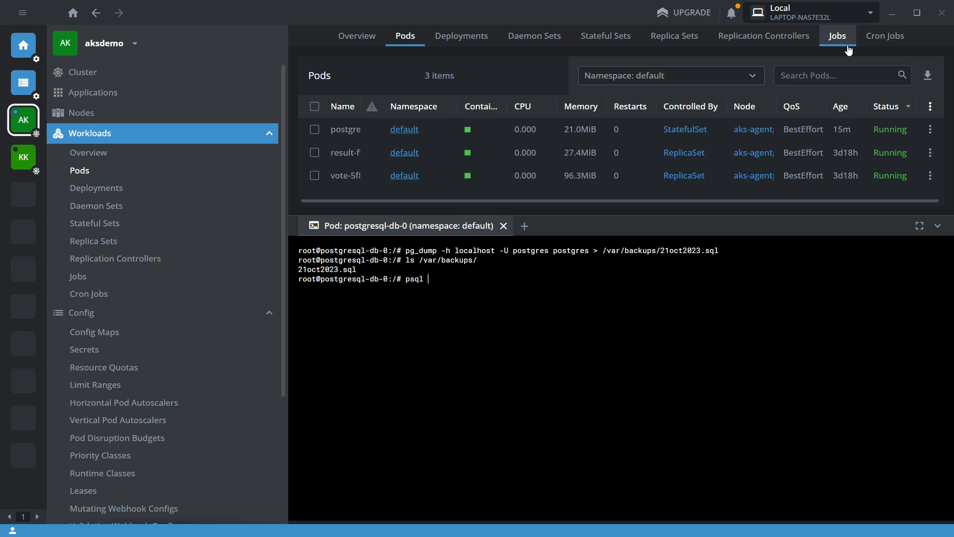
type("-U postgres")
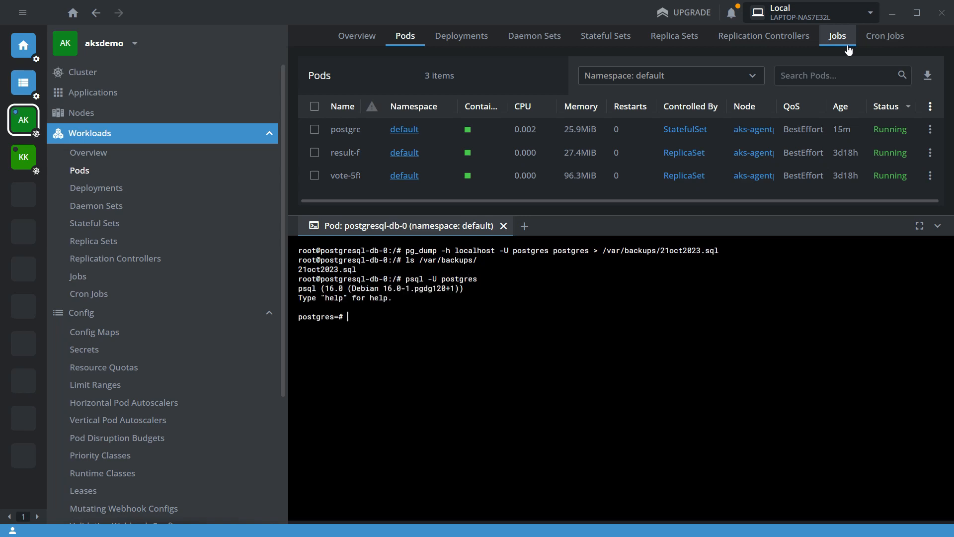
type("\\dt")
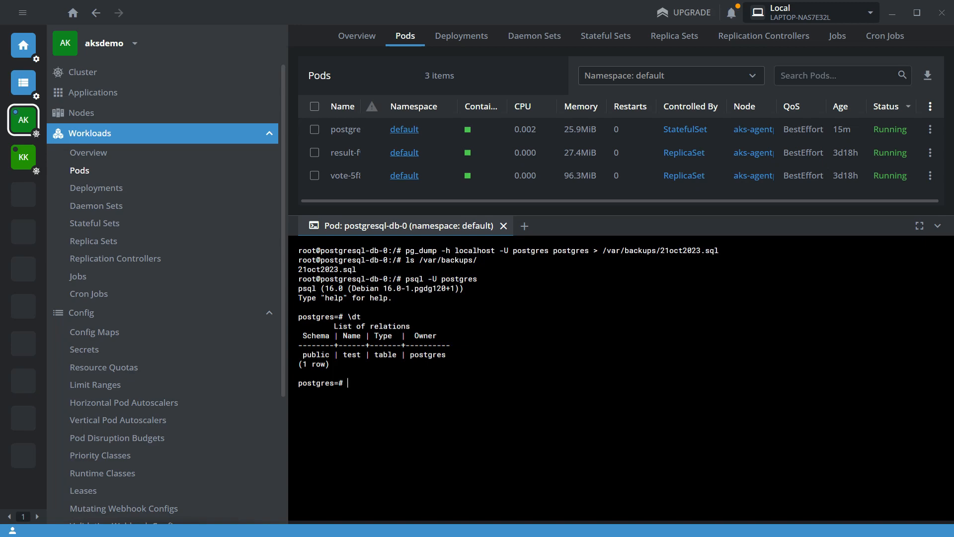
Step: Start a PowerShell session and begin kubectl.exe cp with source pod postgresql-db-0: pasted from Lens
left_click(20, 522)
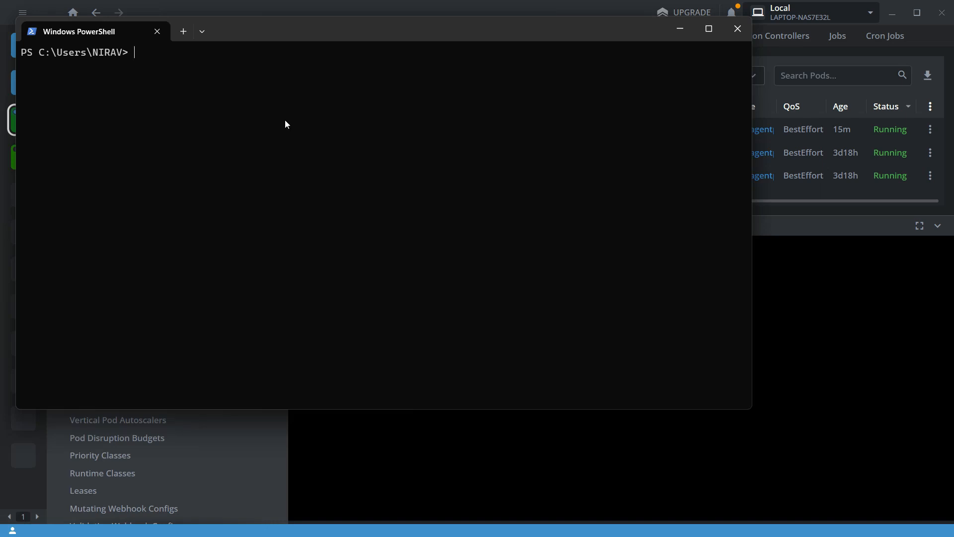
type("kubect")
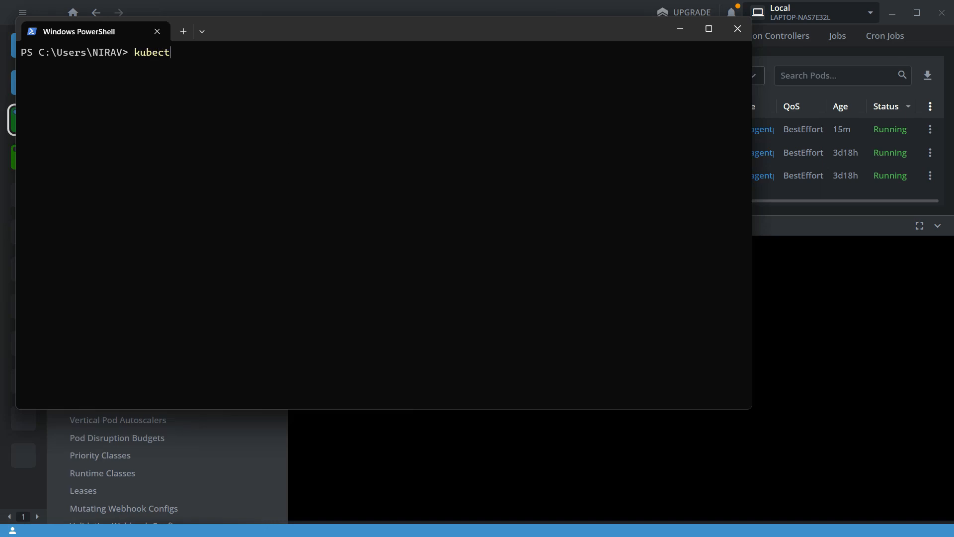
key("Tab")
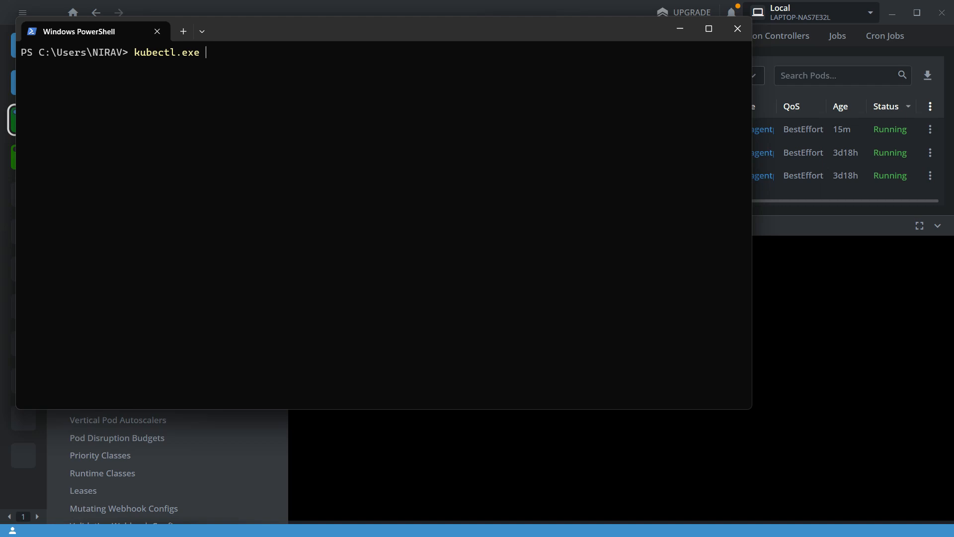
type("cp")
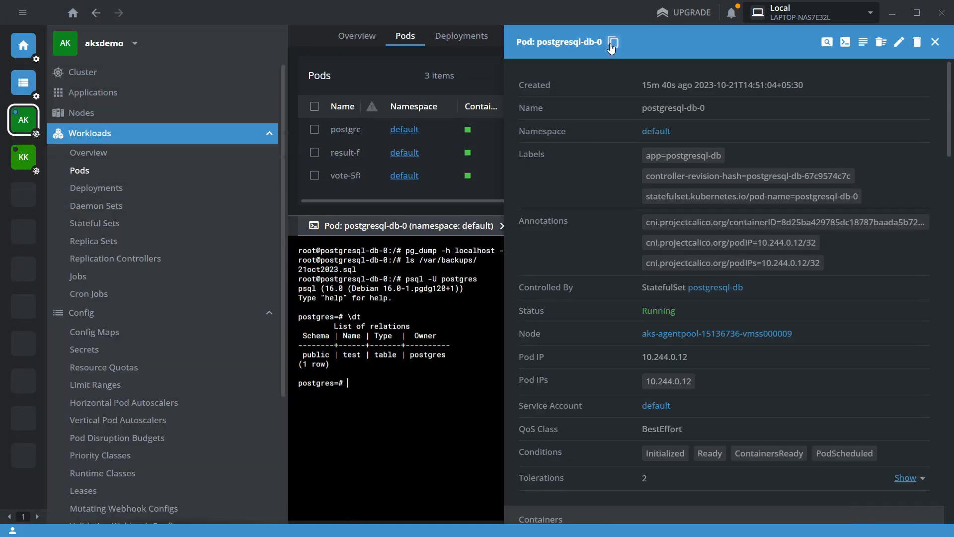
left_click(617, 41)
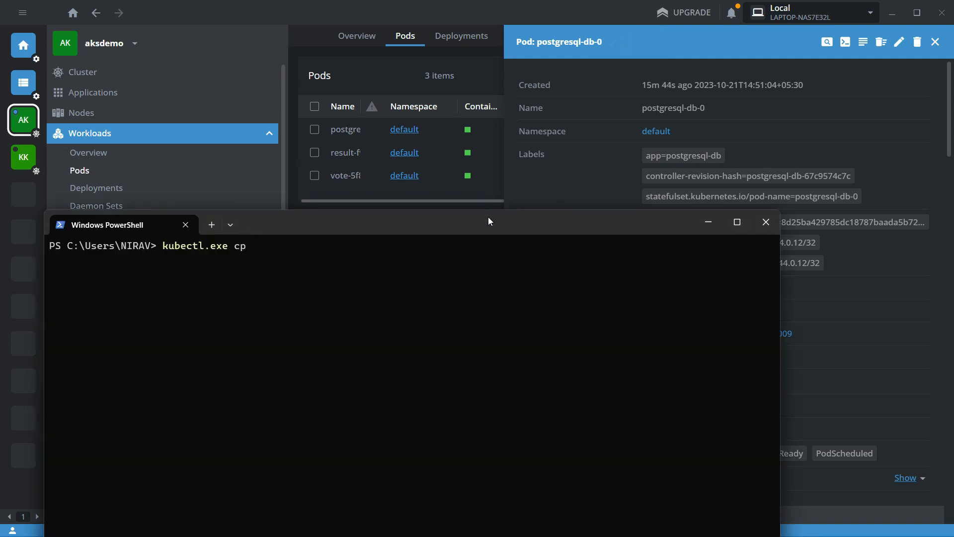
type("postgresql-db-0:")
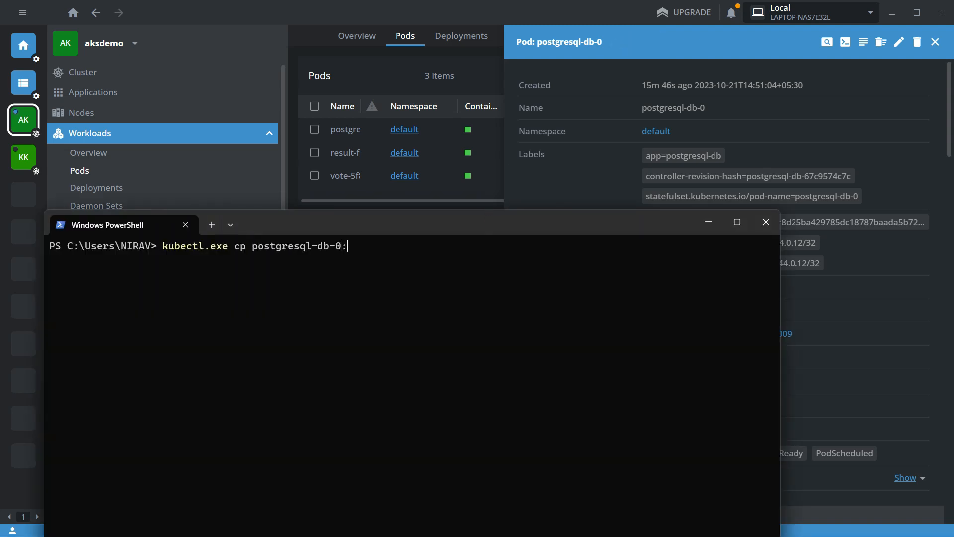
Step: Complete the source path var/backups/21oct2023.sql, taking the file name from the pod listing
type("va")
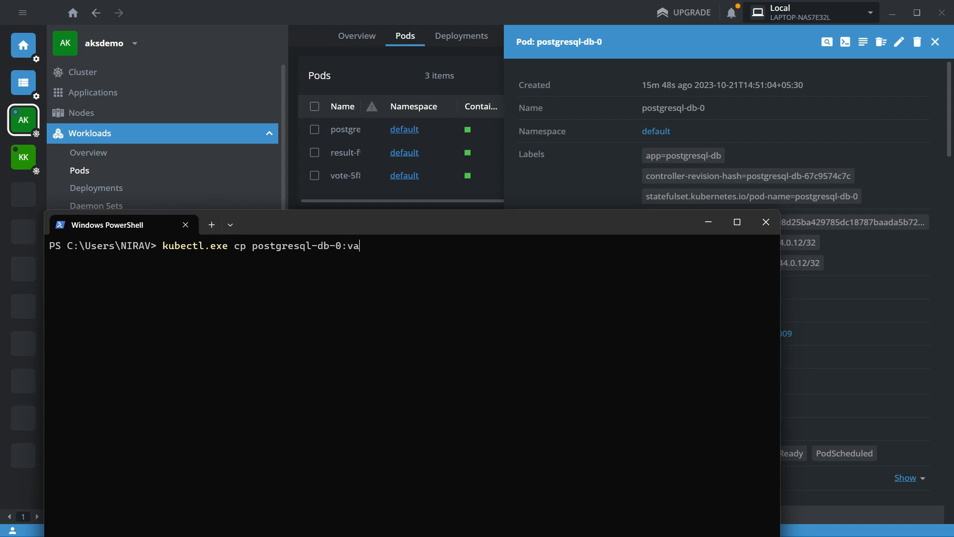
type("r/ba")
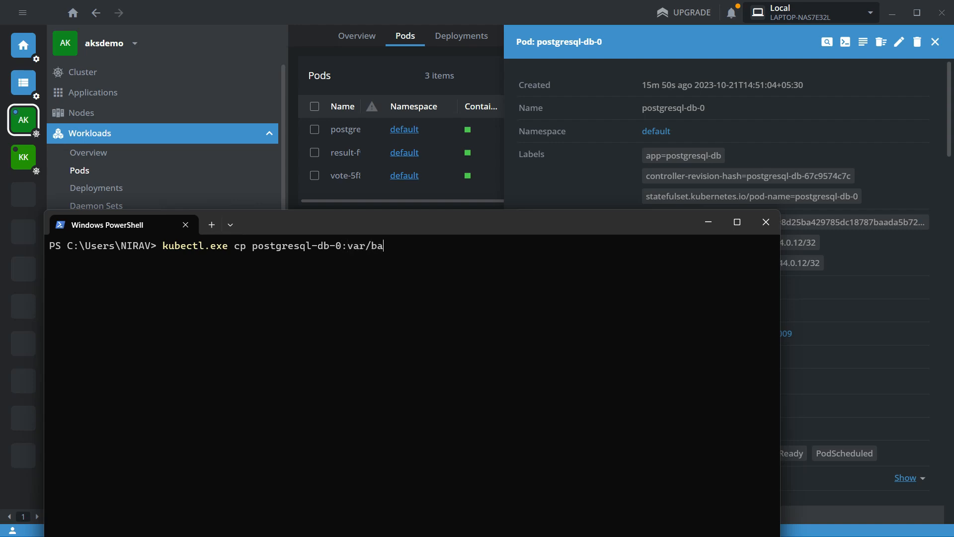
type("ckups")
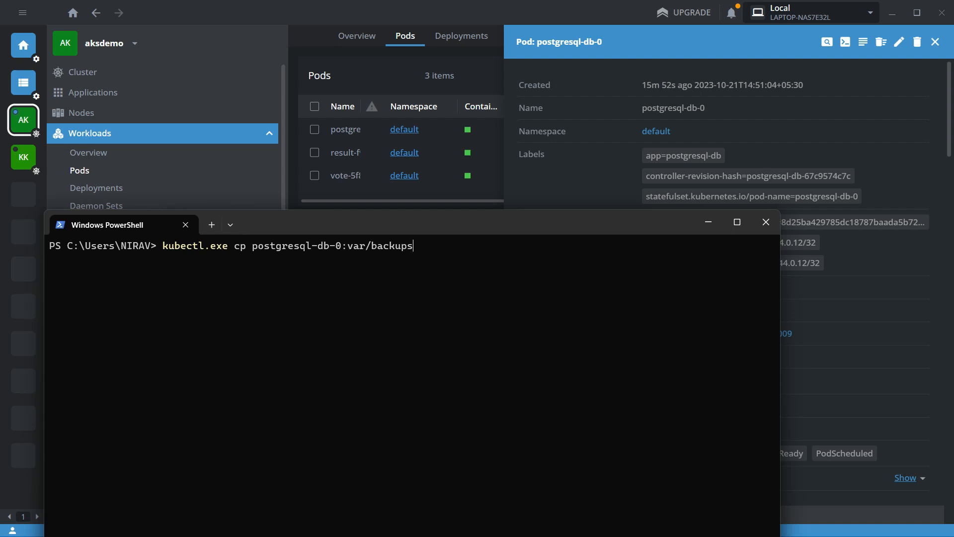
type("/")
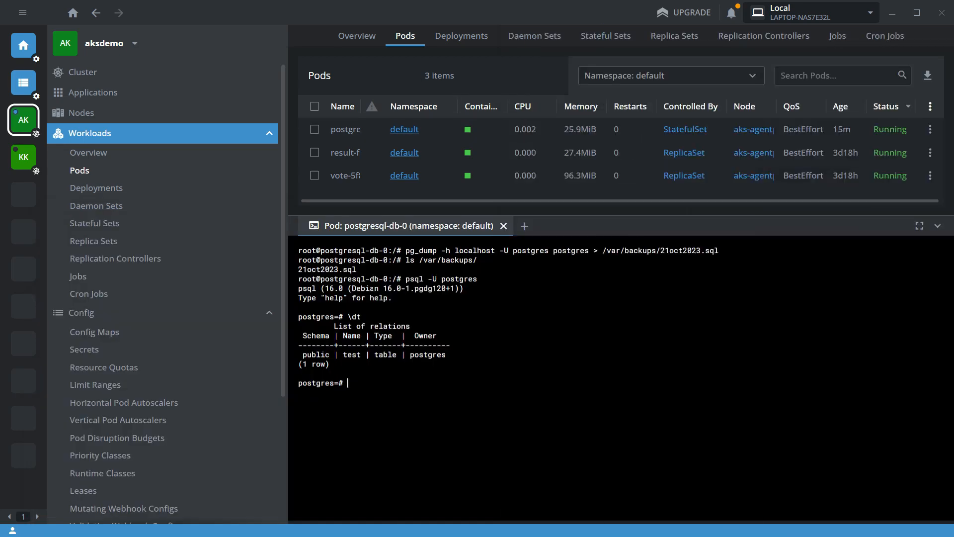
double_click(326, 269)
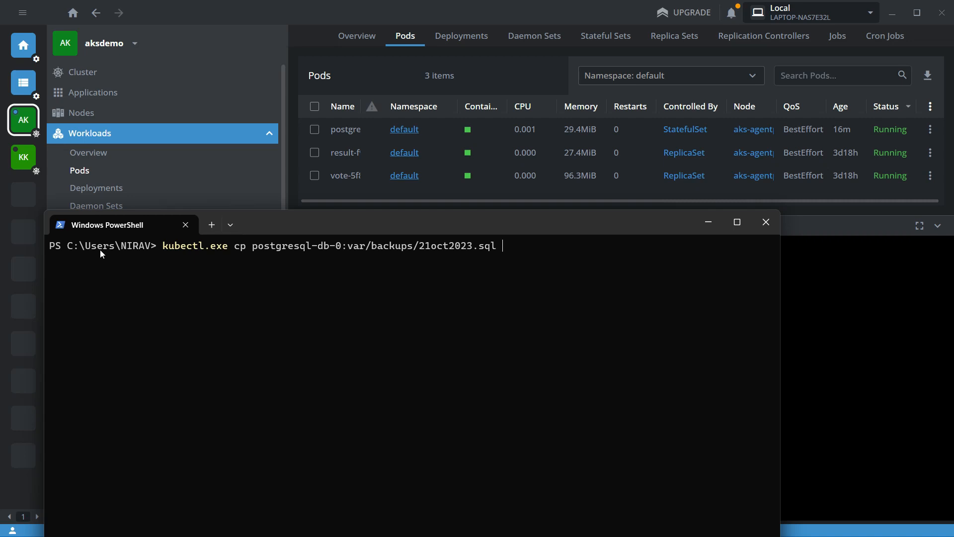
type("21oct2023.sql")
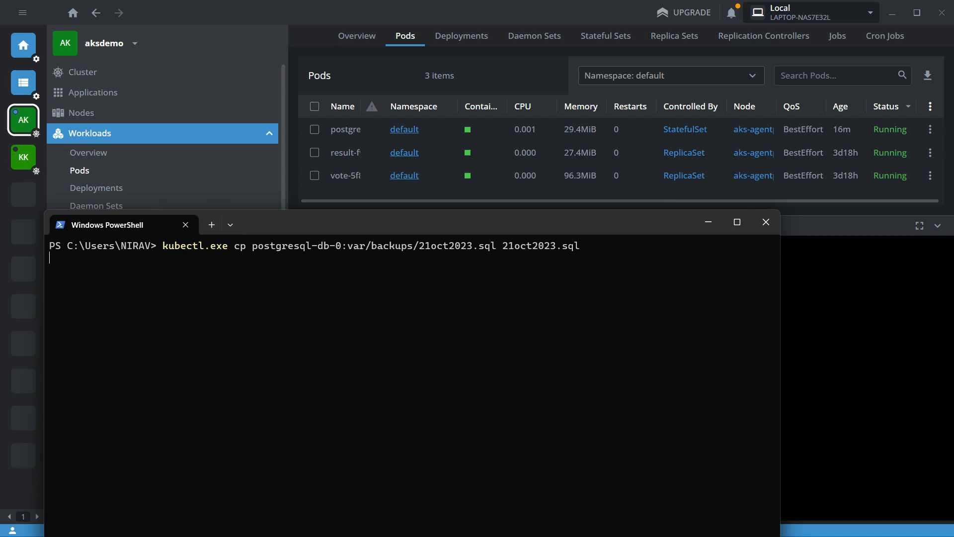
Step: Run the kubectl cp and cat 21oct2023.sql to display the dump's SQL contents
key("Enter")
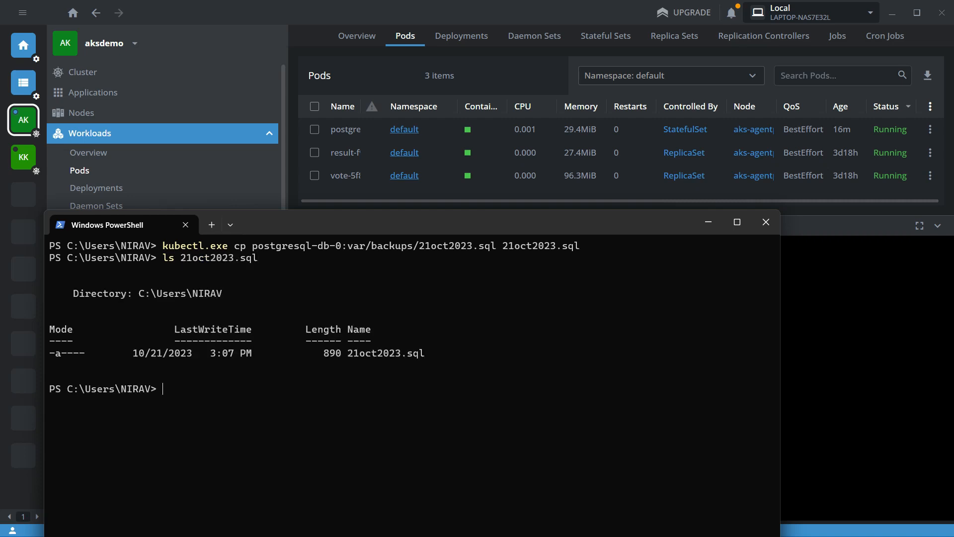
type("cat")
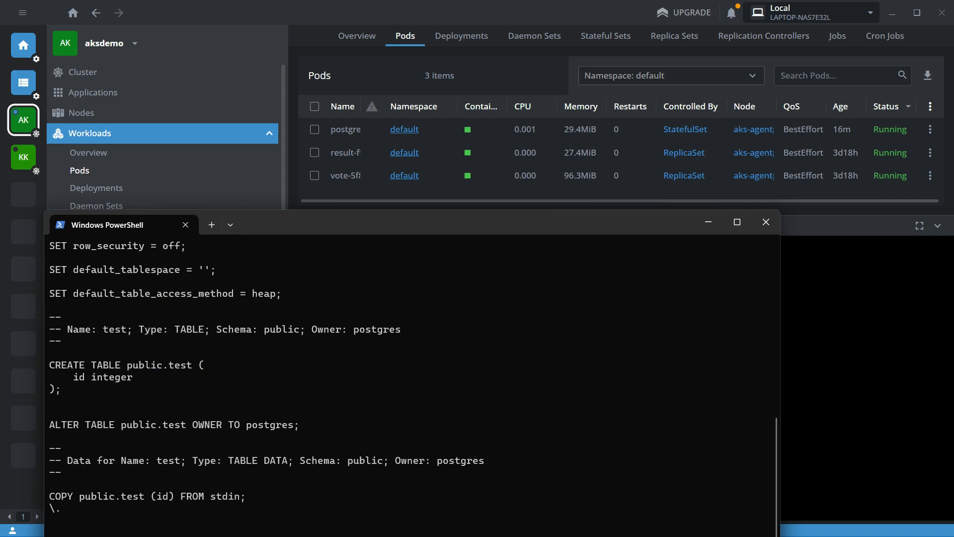
Step: Maximize PowerShell, highlight the CREATE TABLE public.test statement, then minimize it to return to Lens
left_click(737, 222)
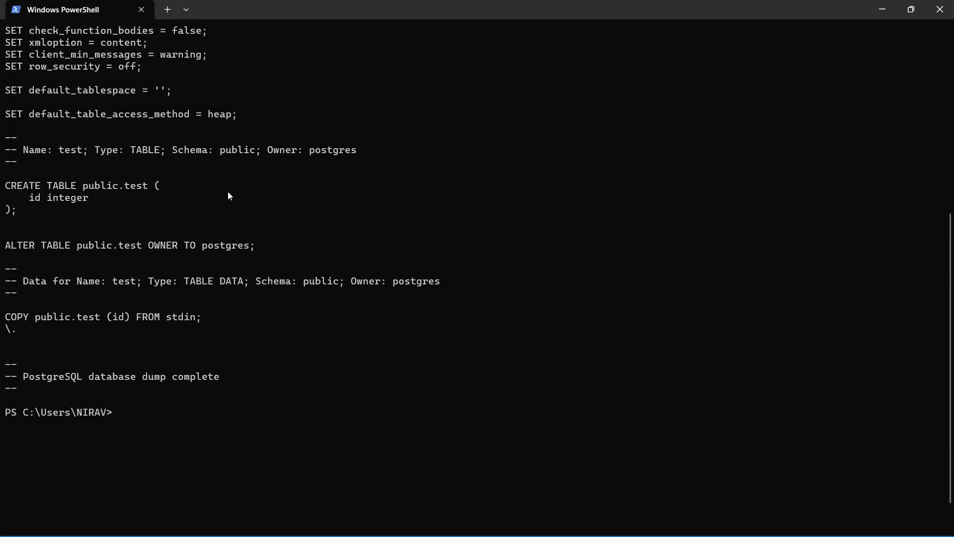
left_click_drag(4, 185, 71, 196)
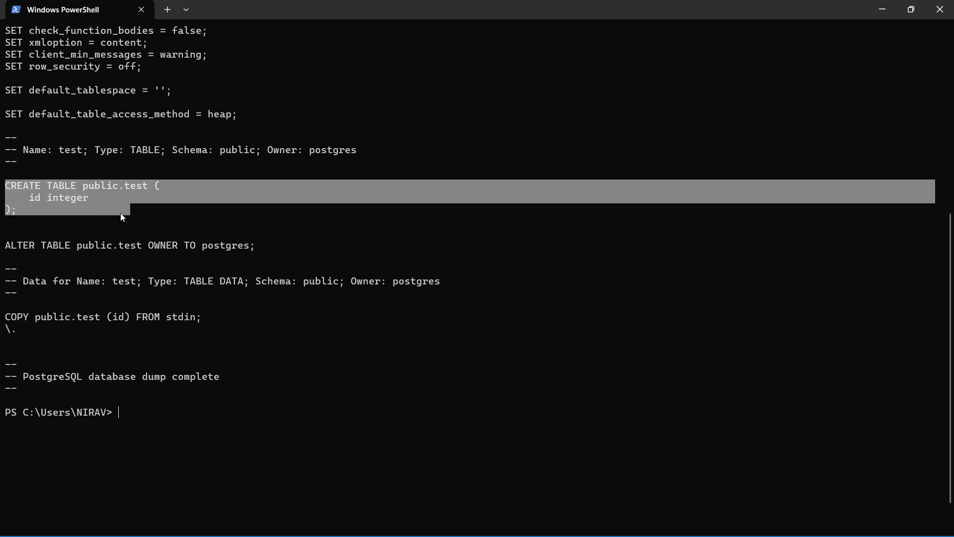
left_click(78, 225)
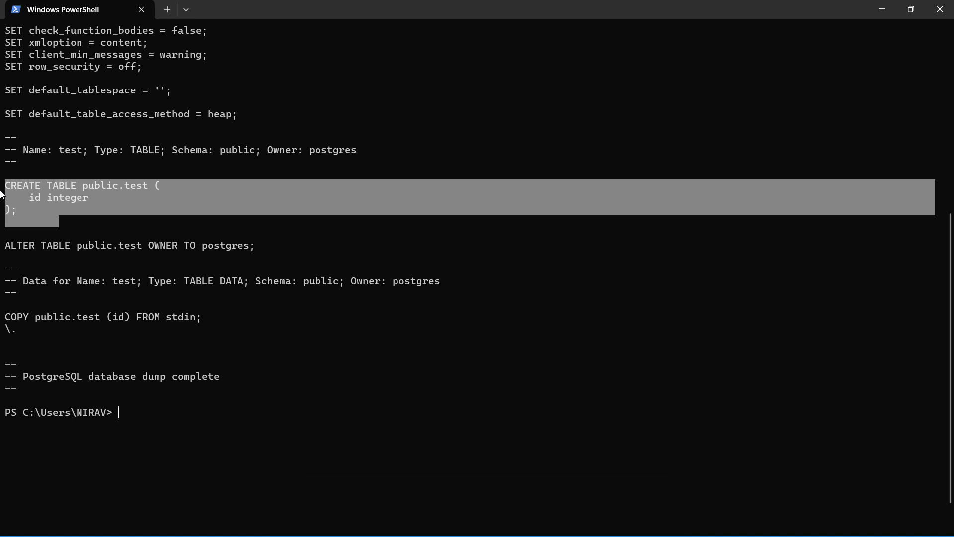
mouse_move(883, 9)
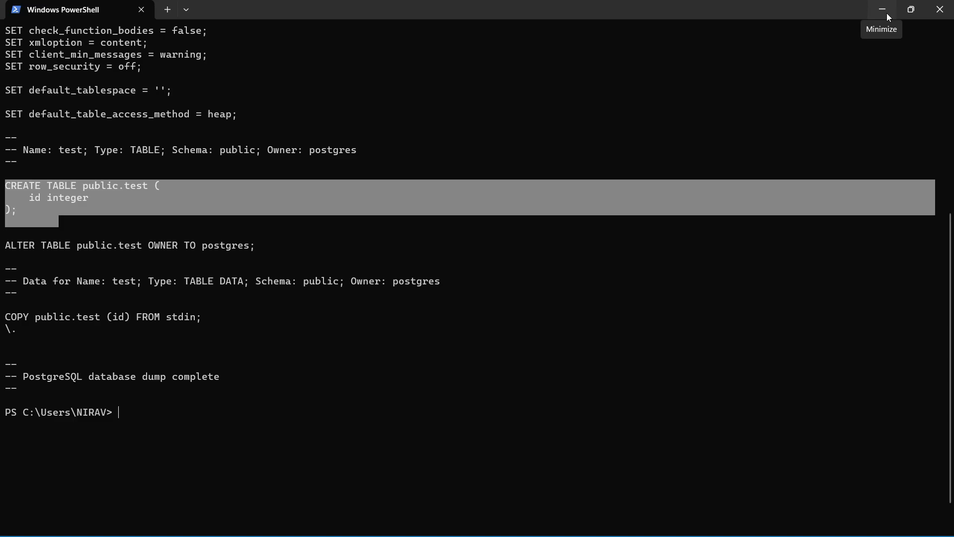
left_click(881, 9)
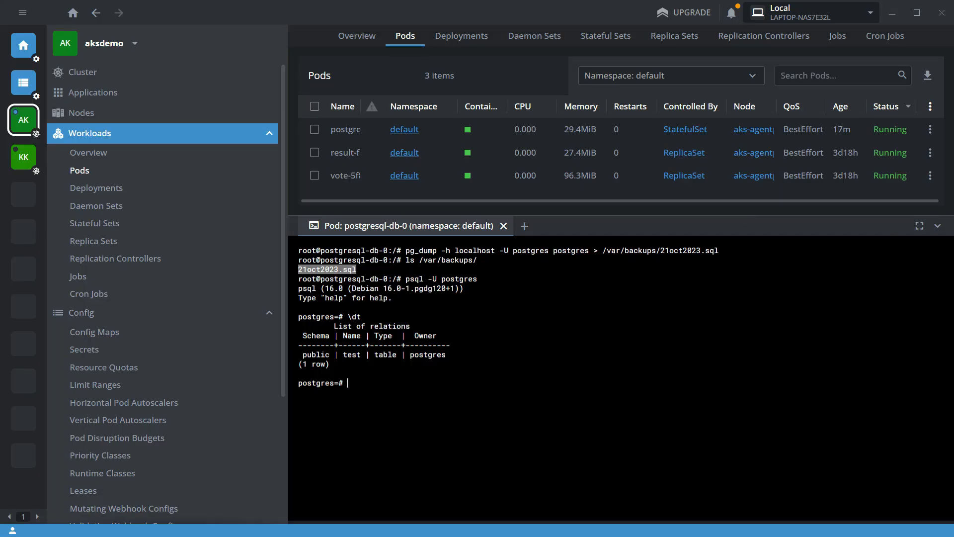